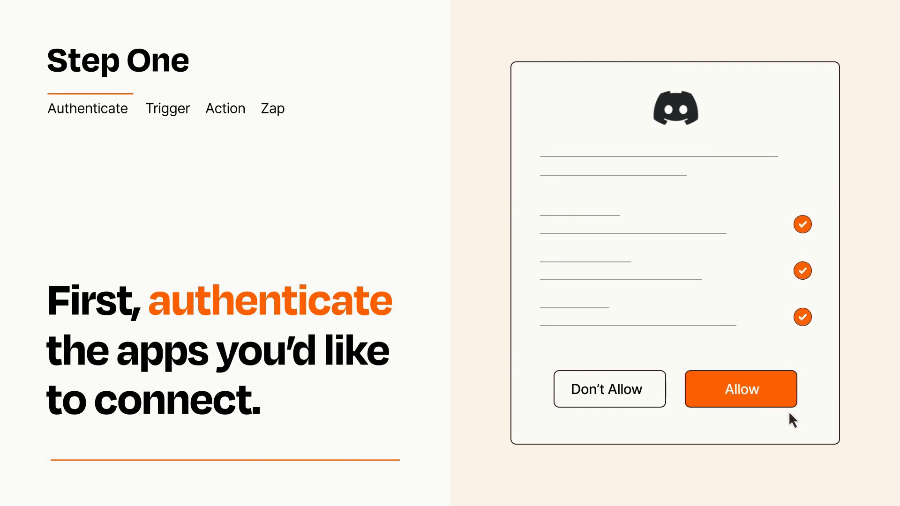
Step: Allow Zapier access to the Discord account on the authorization screen
click(740, 389)
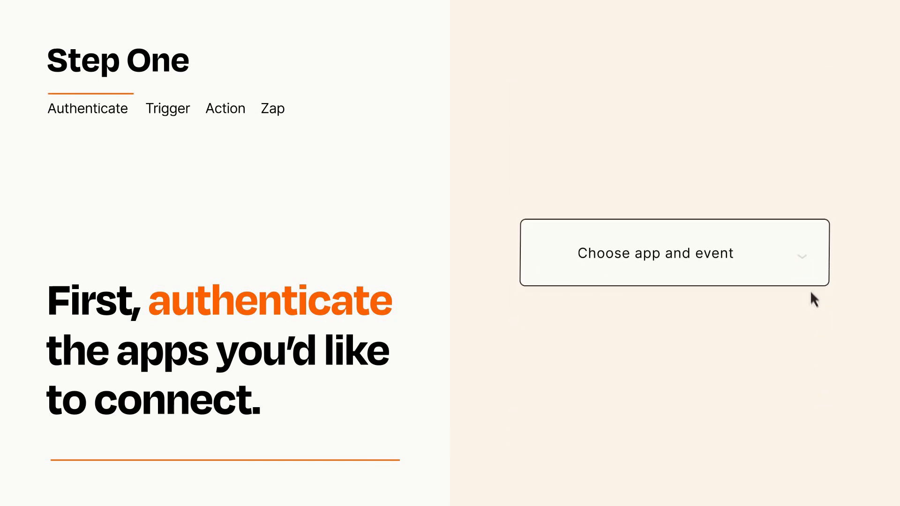
Step: Choose New Response as the Zap's trigger event
click(674, 252)
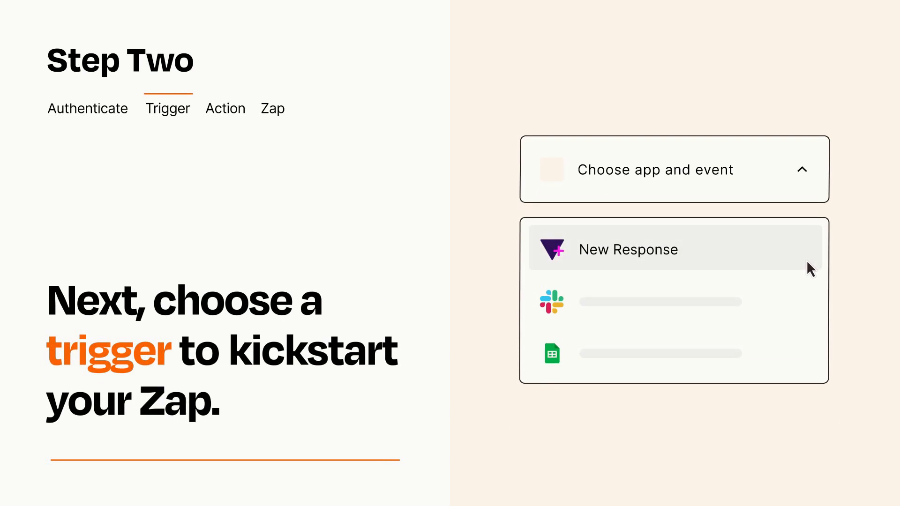
mouse_move(809, 299)
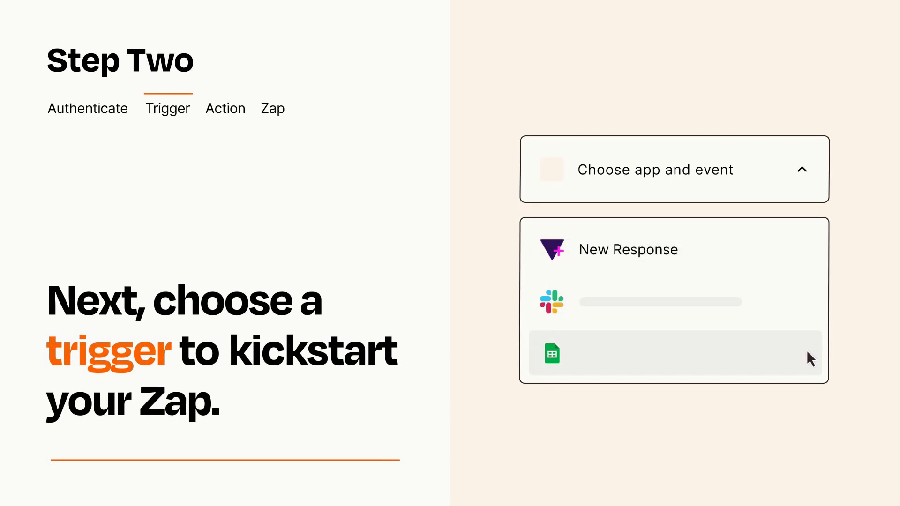
mouse_move(810, 257)
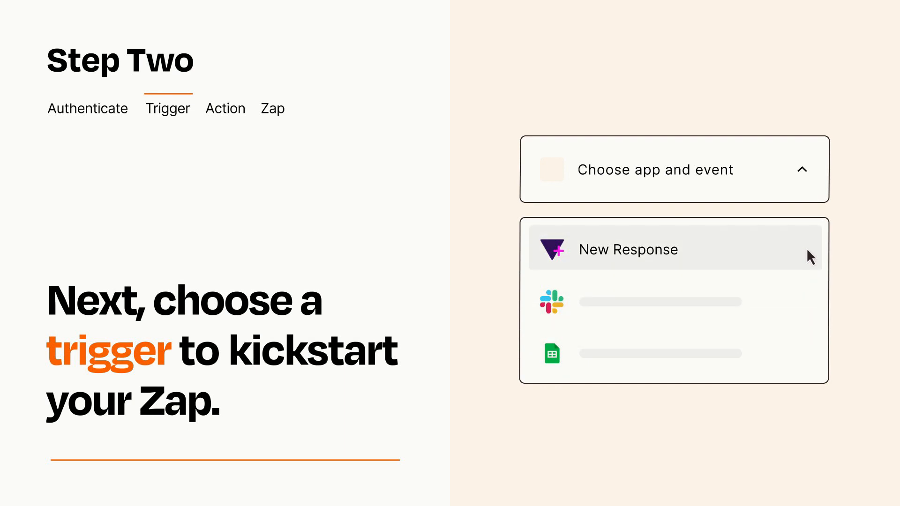
mouse_move(809, 259)
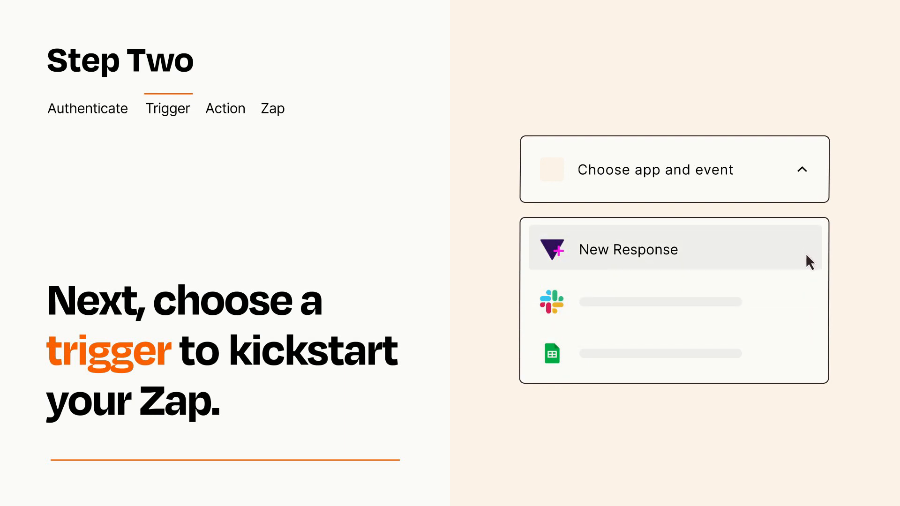
click(627, 249)
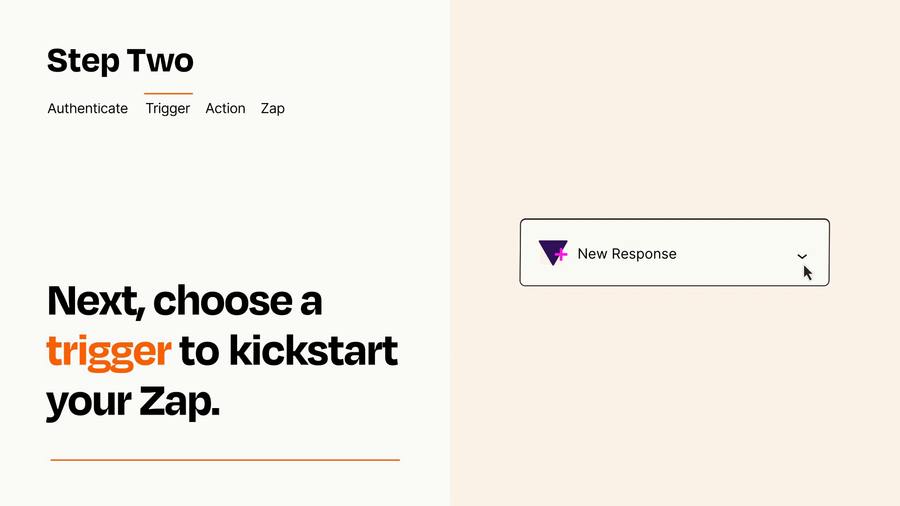
mouse_move(815, 270)
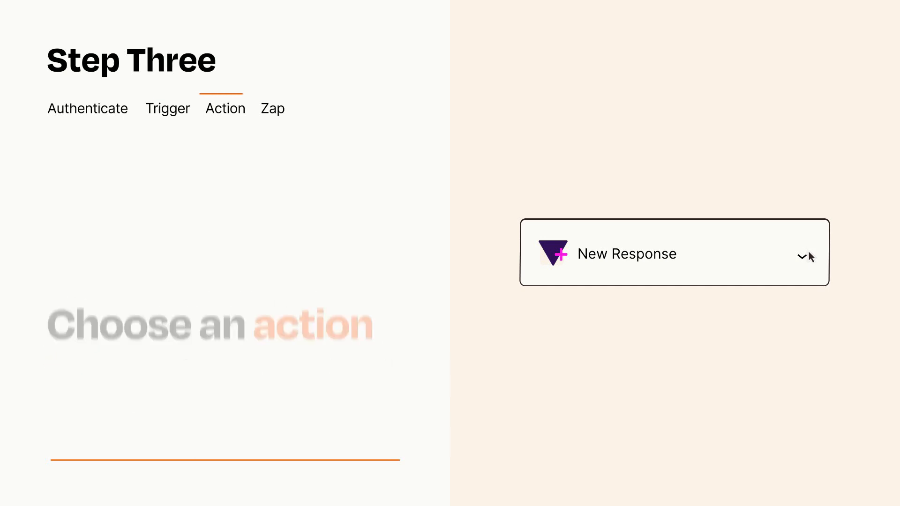
Step: Choose Discord's Send Channel Message as the action event
click(675, 253)
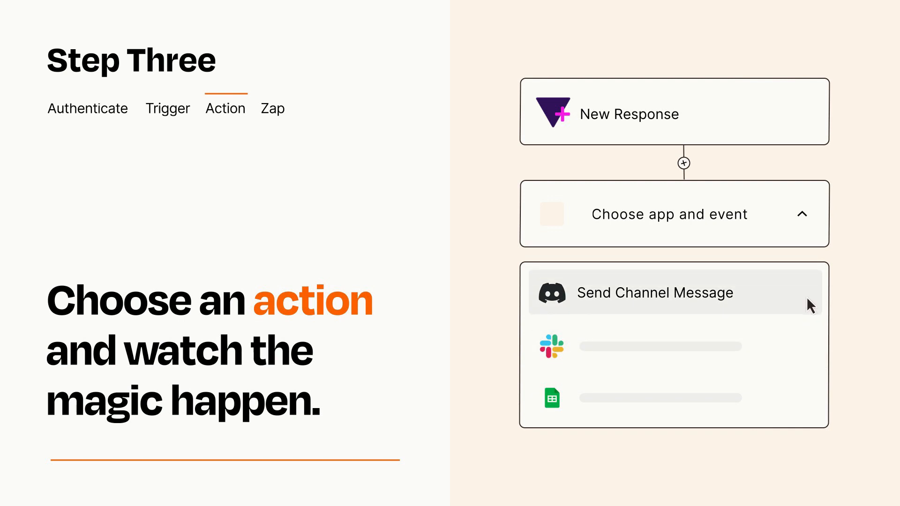
click(654, 293)
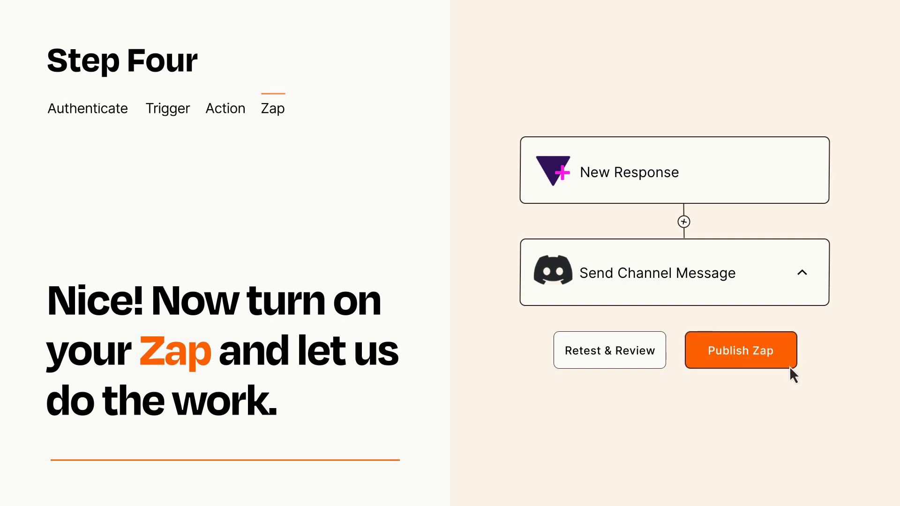
Step: Publish the New Response to Discord Send Channel Message Zap
click(740, 350)
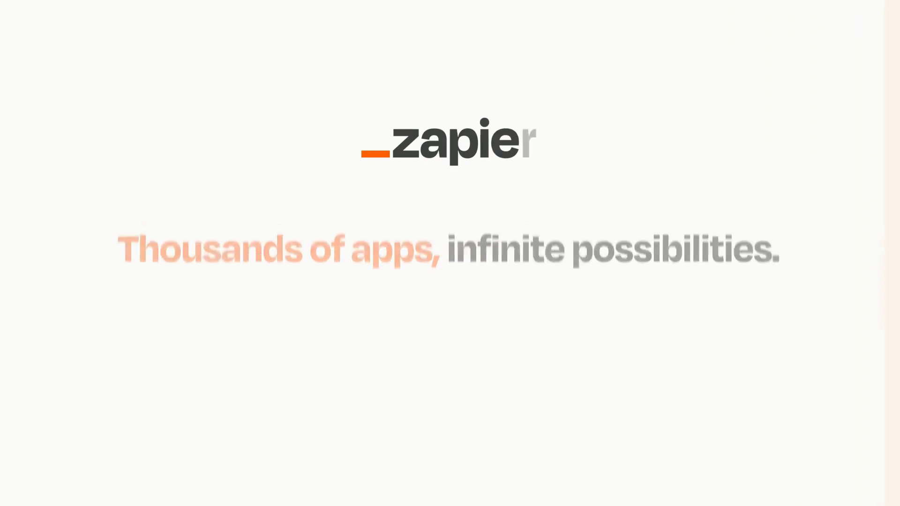